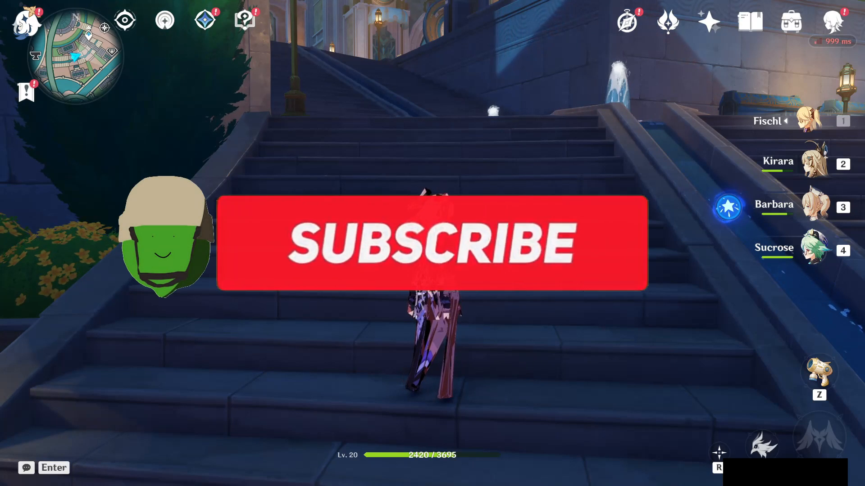
# Review the Sucrose.ini override hashes — VertexLimitRaise fc07e82b and Texcoord c43b5b80 — and scroll through the rest
pyautogui.click(430, 244)
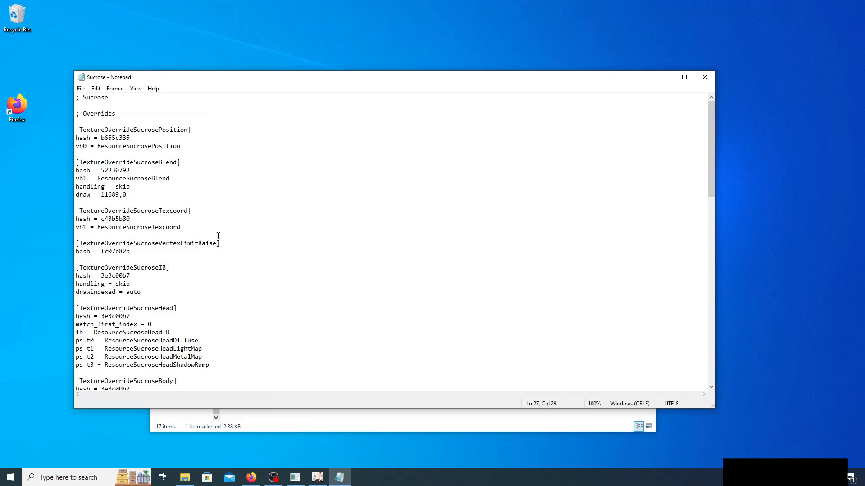
pyautogui.click(104, 252)
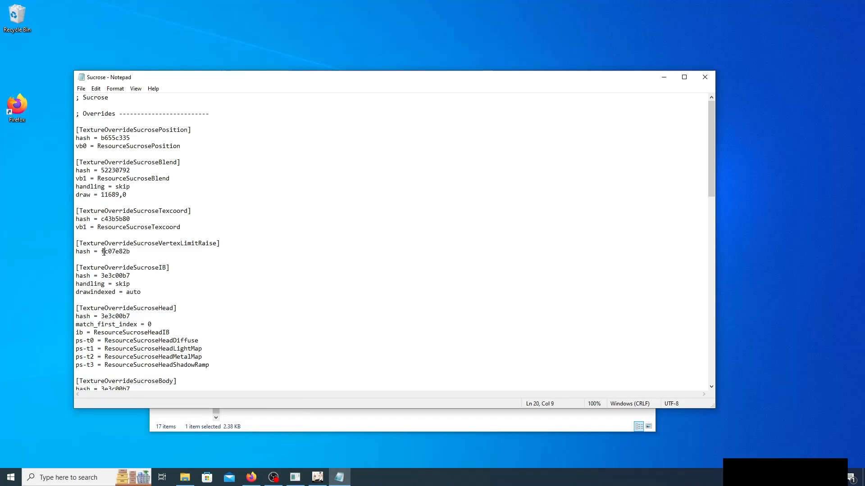
pyautogui.doubleClick(116, 252)
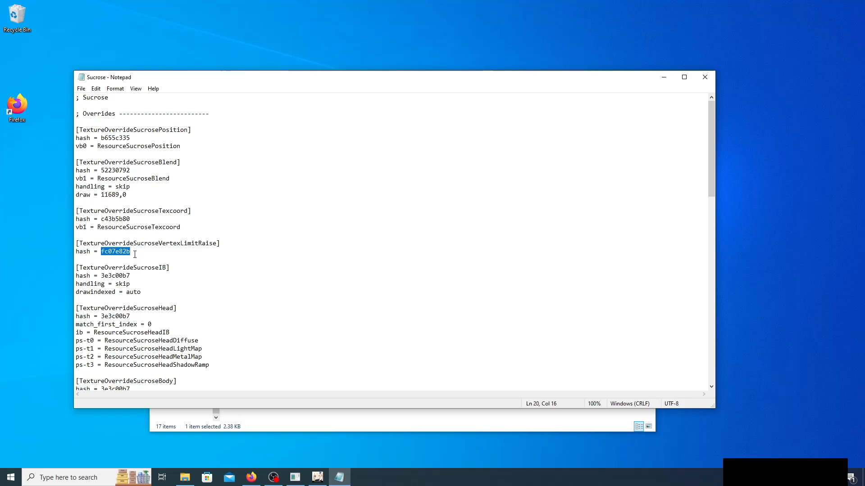
pyautogui.doubleClick(114, 218)
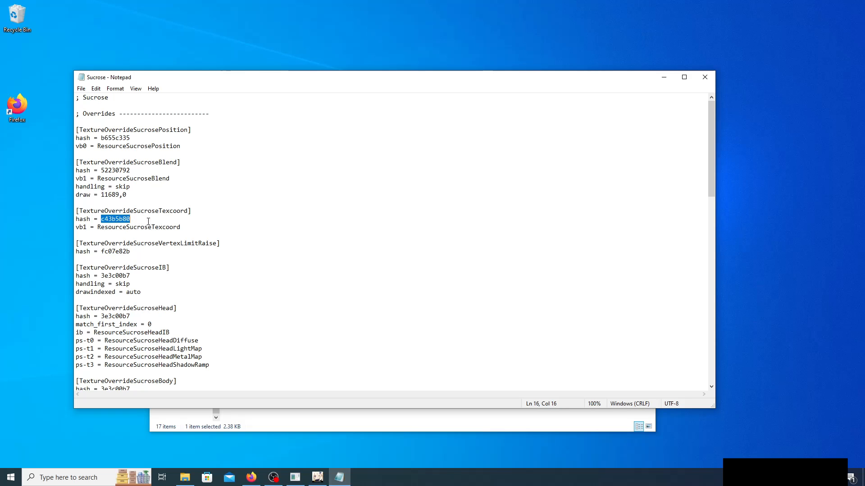
pyautogui.scroll(-3)
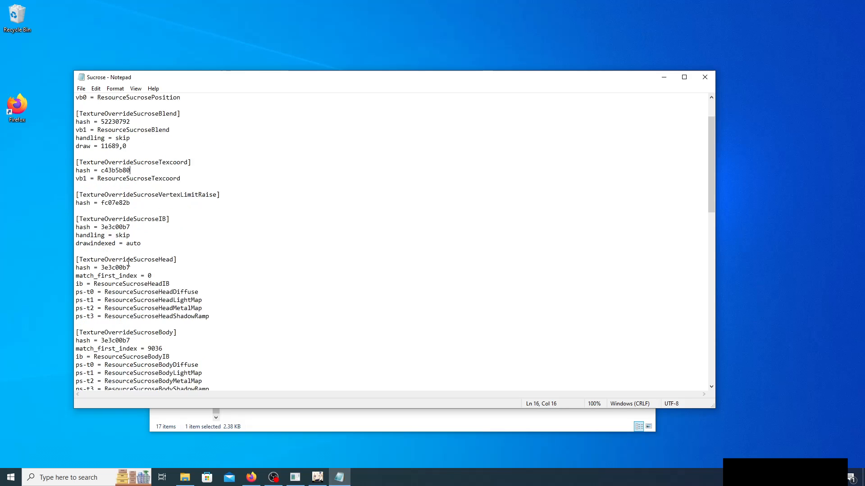
pyautogui.scroll(-3)
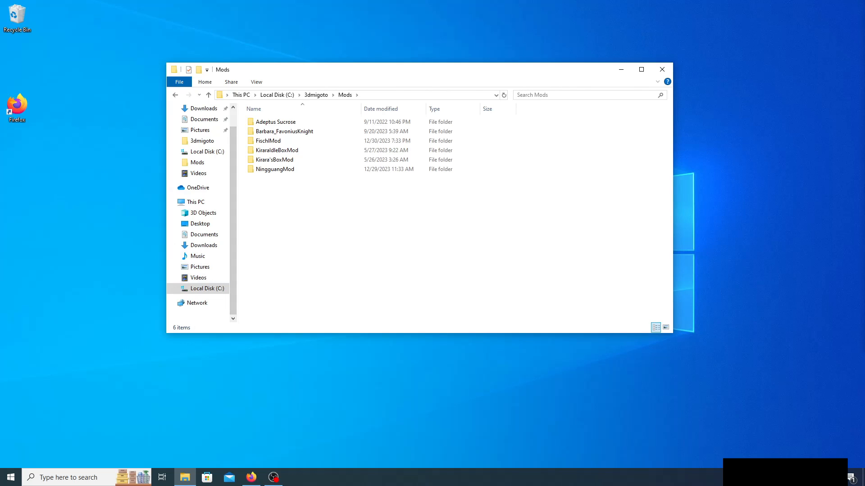
pyautogui.click(251, 477)
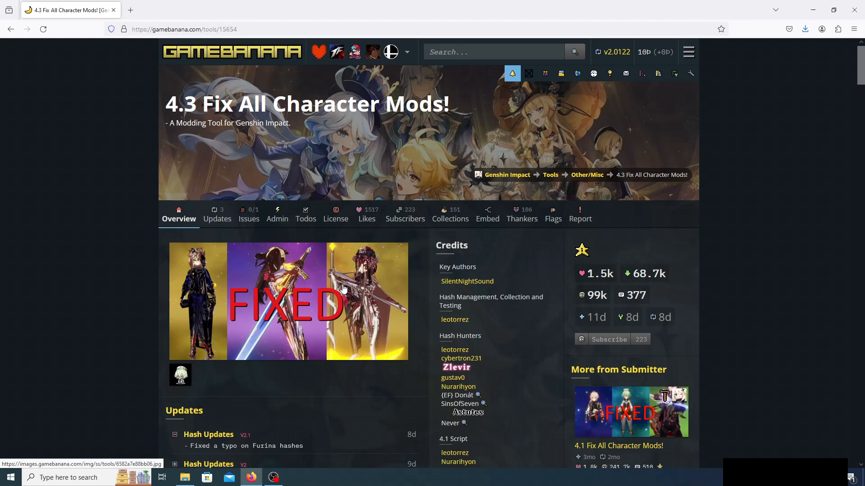
# Download the 4.3 fix .exe from the Files section and show it in its Downloads folder
pyautogui.scroll(-3)
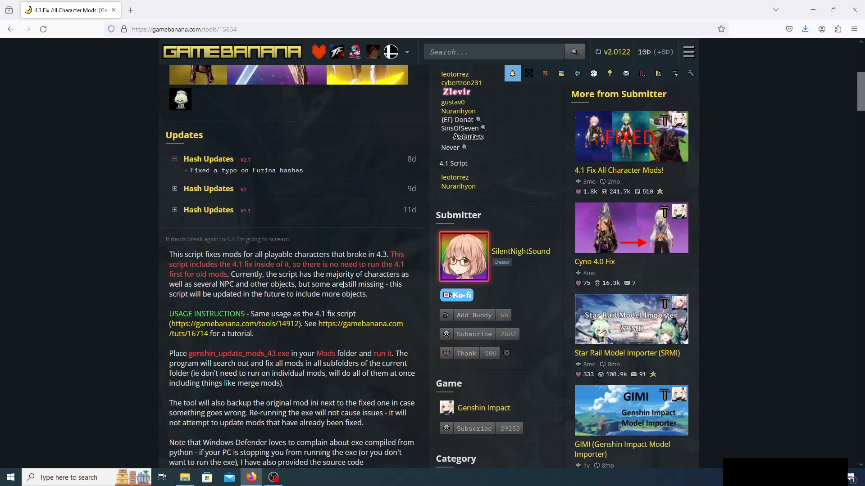
pyautogui.scroll(-3)
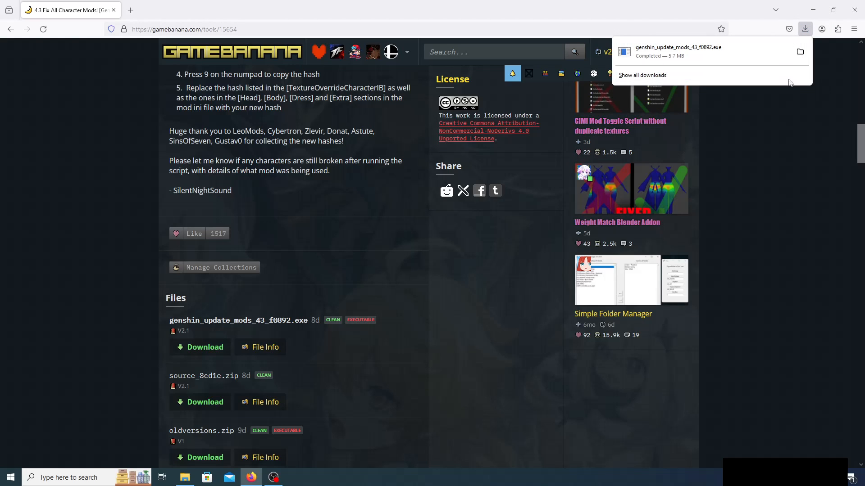
pyautogui.click(799, 52)
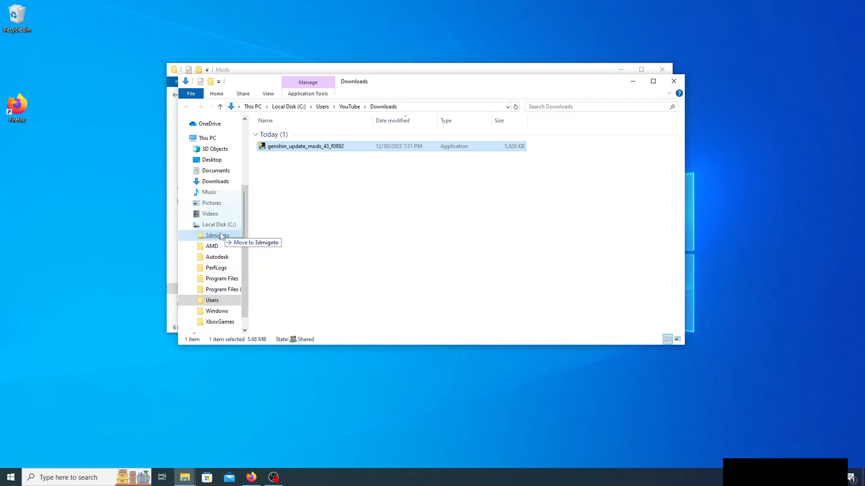
# Drag genshin_update_mods_43_f0892.exe from Downloads into C:\3dmigoto\Mods
pyautogui.moveTo(303, 146); pyautogui.dragTo(217, 235)
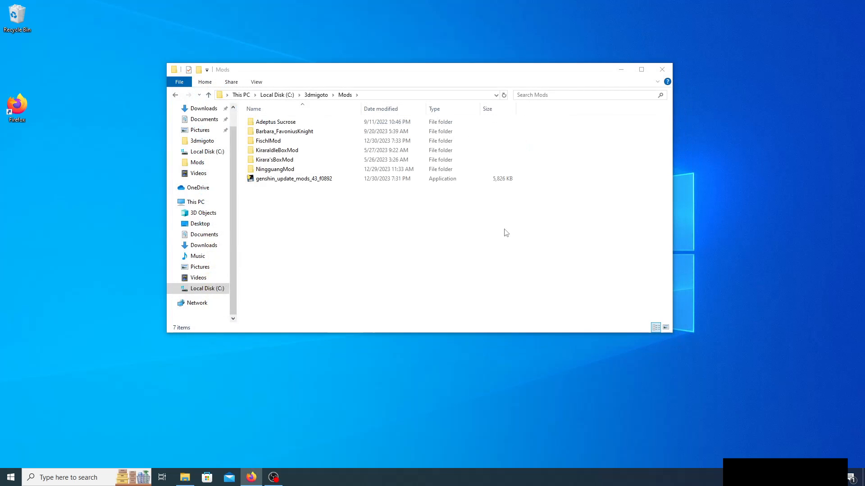
pyautogui.click(294, 178)
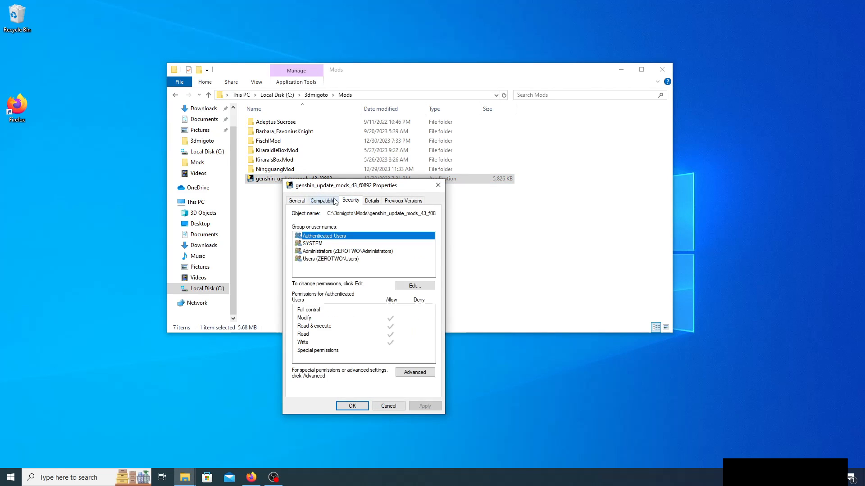
pyautogui.click(324, 200)
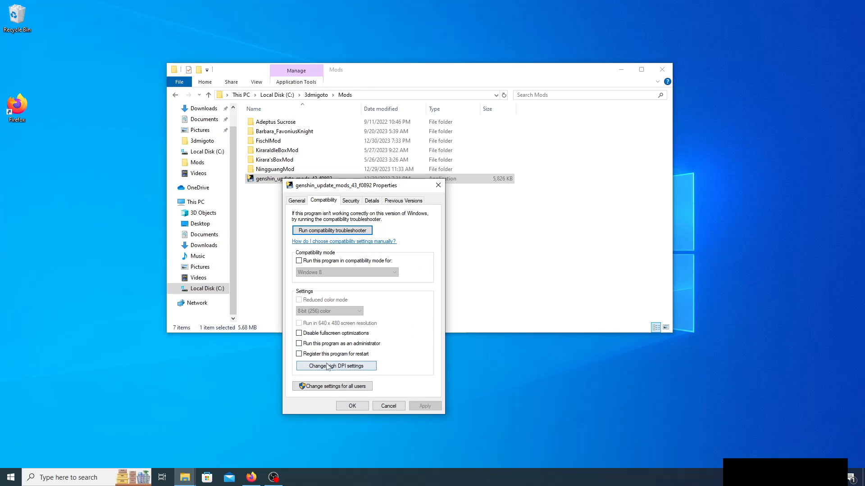
pyautogui.click(299, 343)
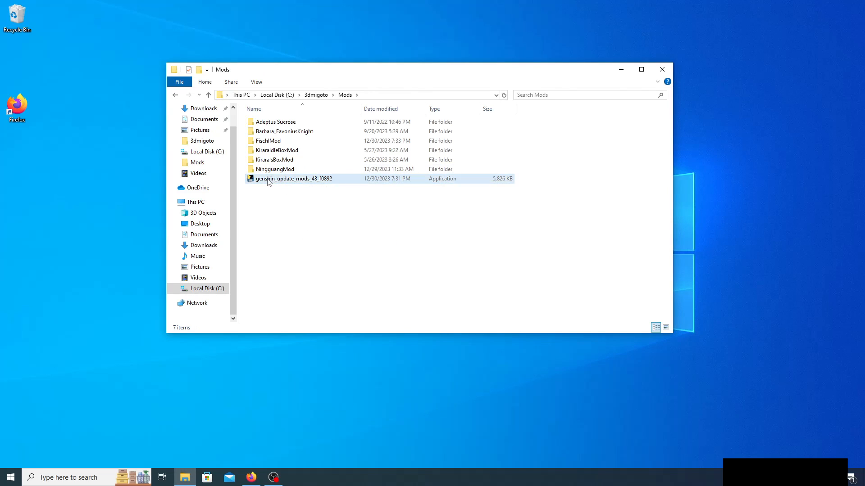
pyautogui.moveTo(279, 182)
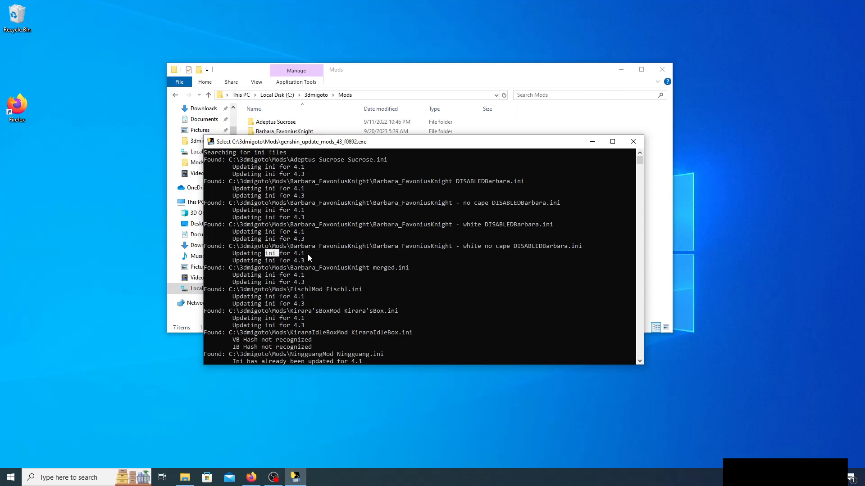
pyautogui.moveTo(372, 137)
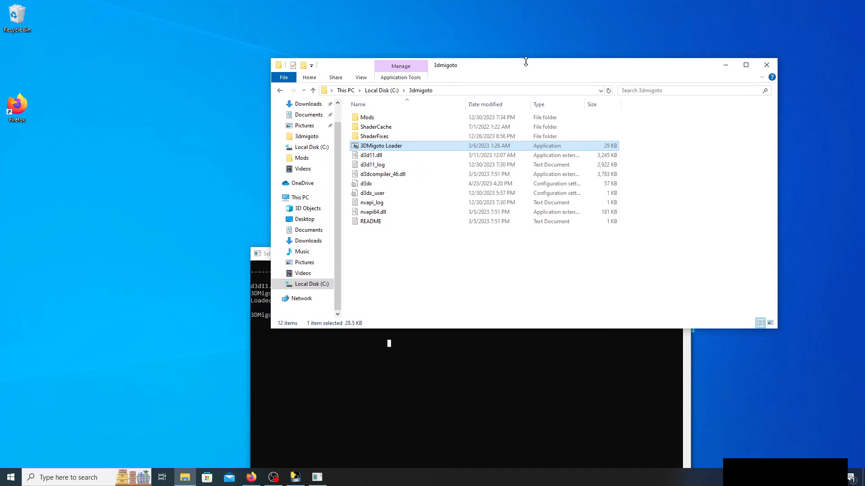
# Launch 3DMigoto Loader.exe from the 3dmigoto folder
pyautogui.doubleClick(380, 146)
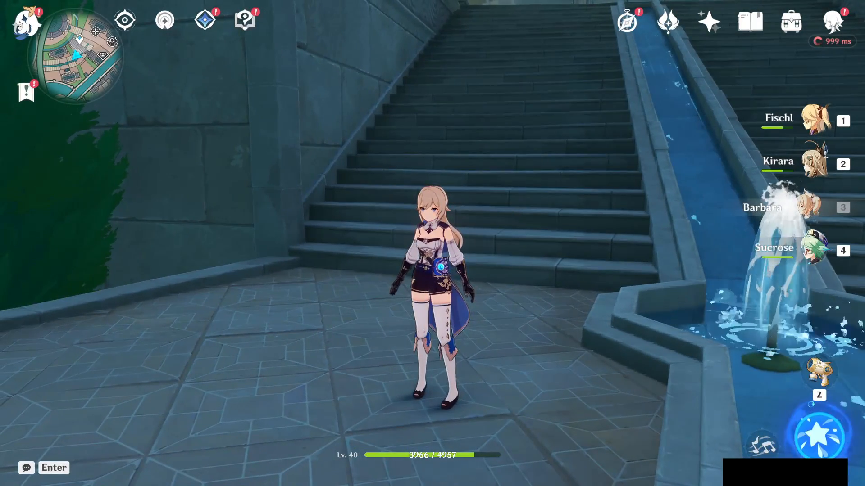
# Switch the active character to Kirara (slot 2) to verify her mod in-game
pyautogui.press('2')
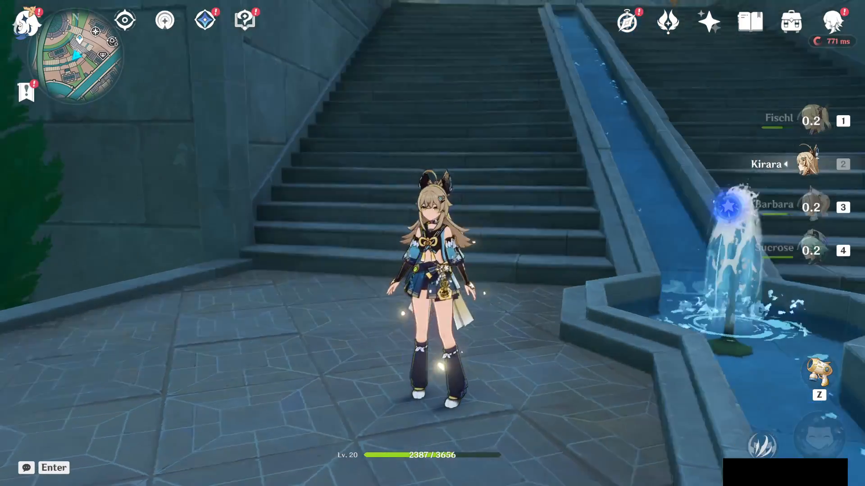